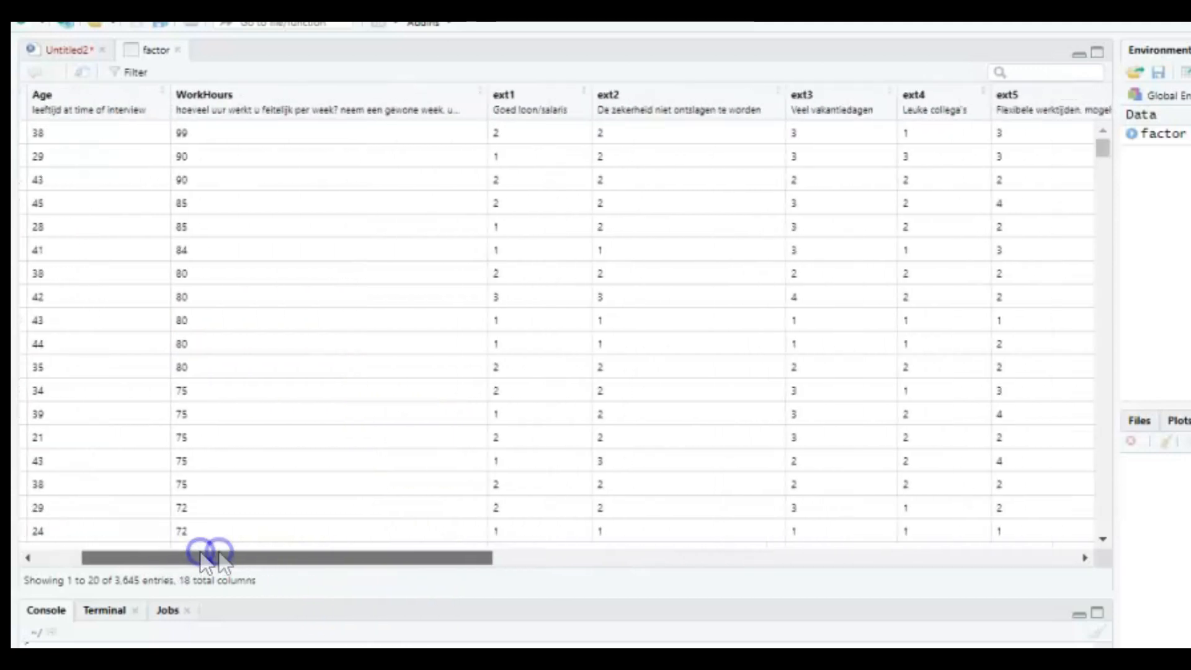
Step: Select across the text around y=449 with a series of short drags
left_click_drag(212, 557, 391, 562)
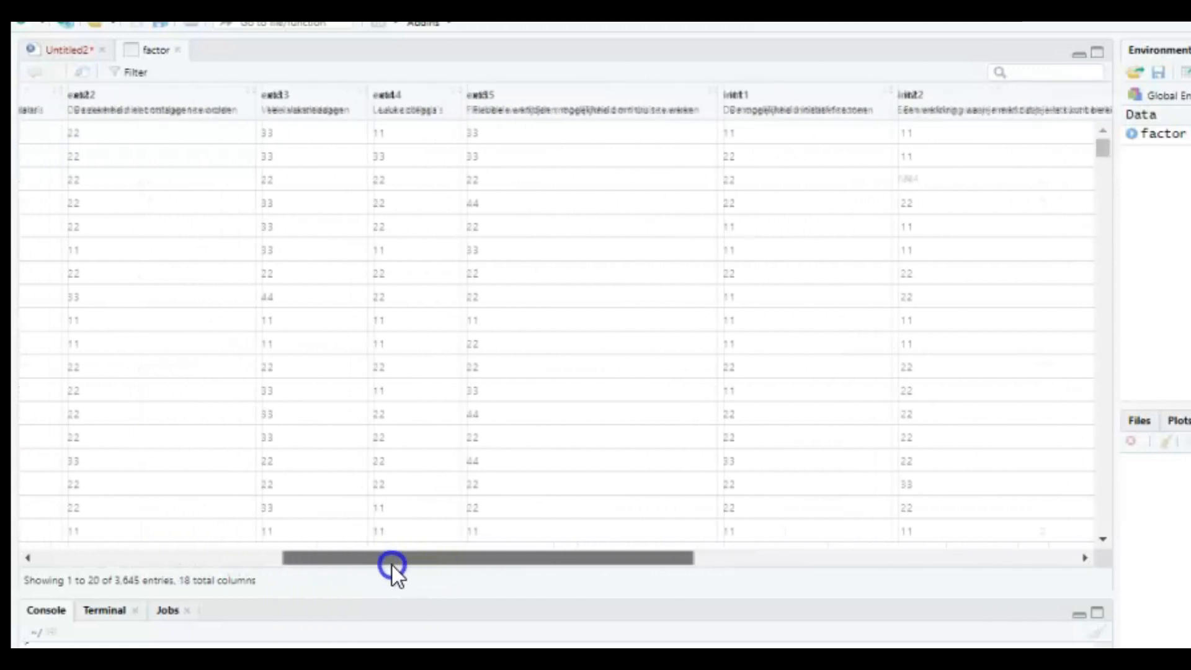
left_click_drag(393, 558, 357, 571)
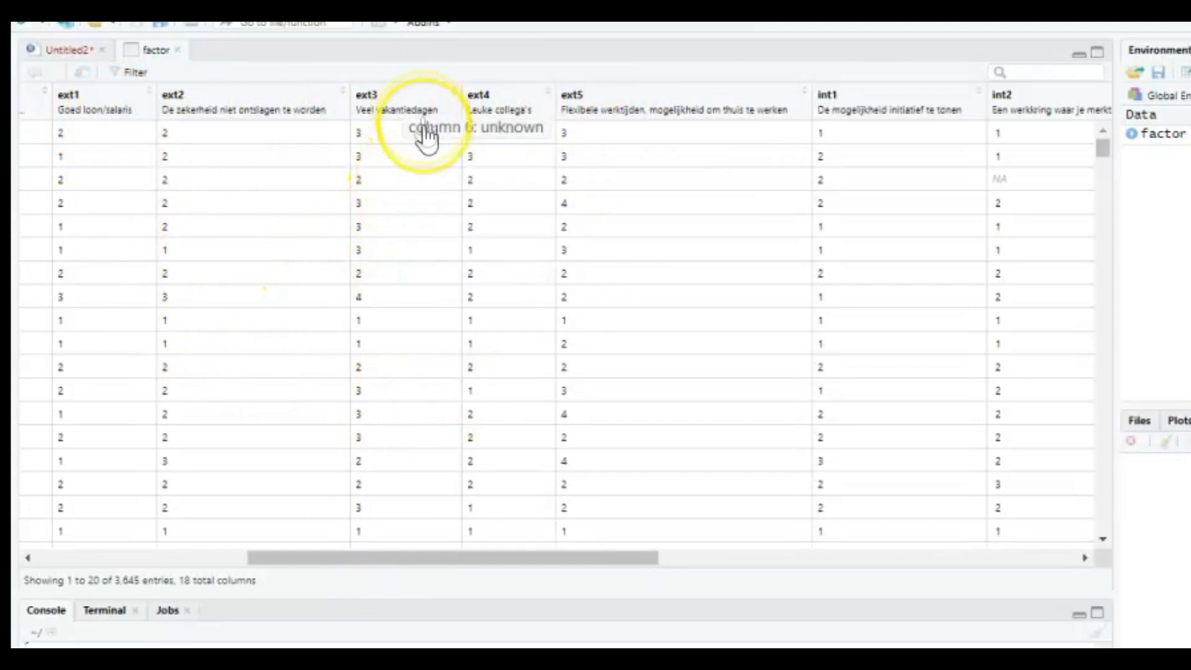
mouse_move(524, 160)
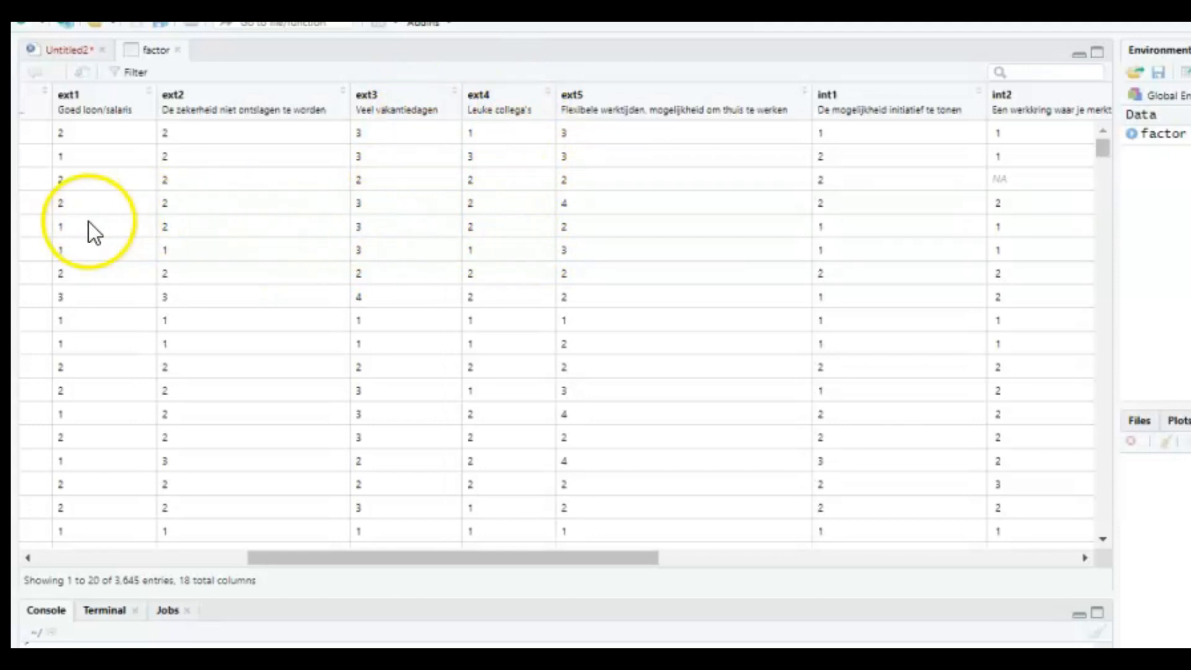
mouse_move(513, 544)
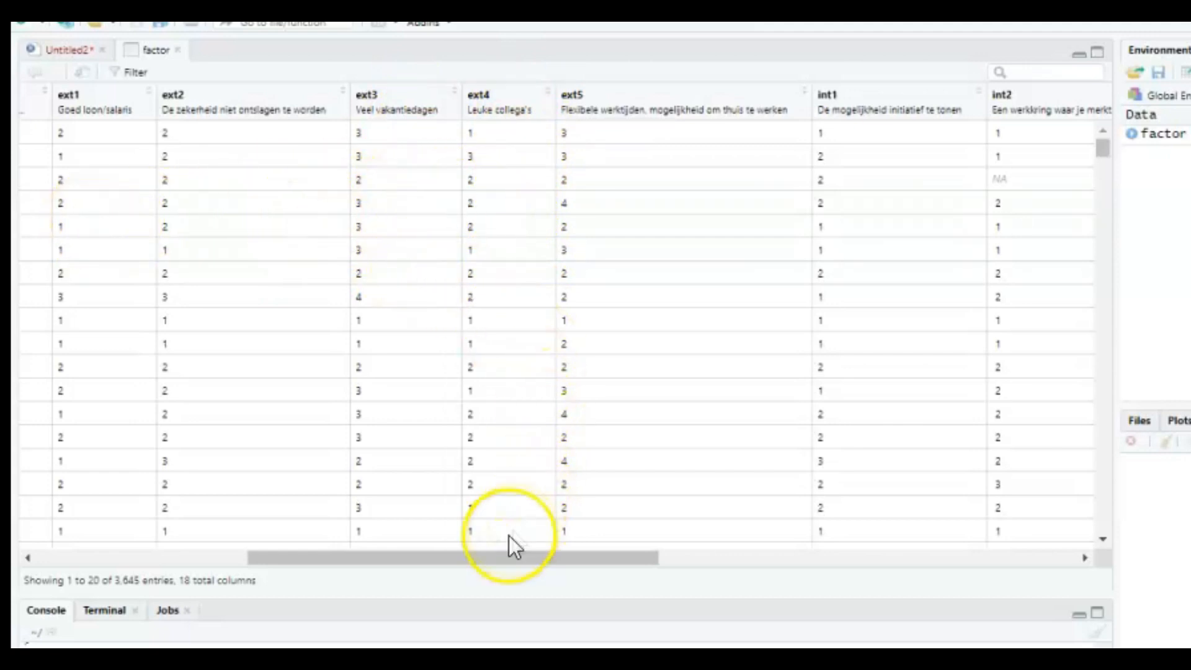
left_click_drag(509, 557, 649, 566)
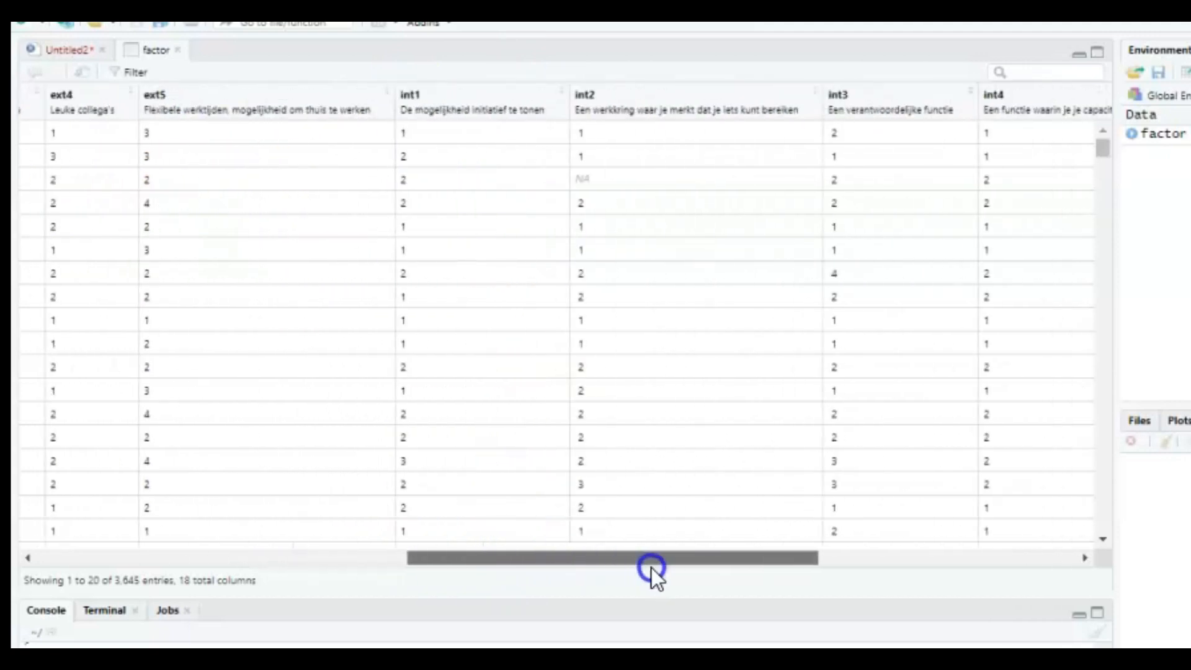
left_click_drag(651, 557, 779, 557)
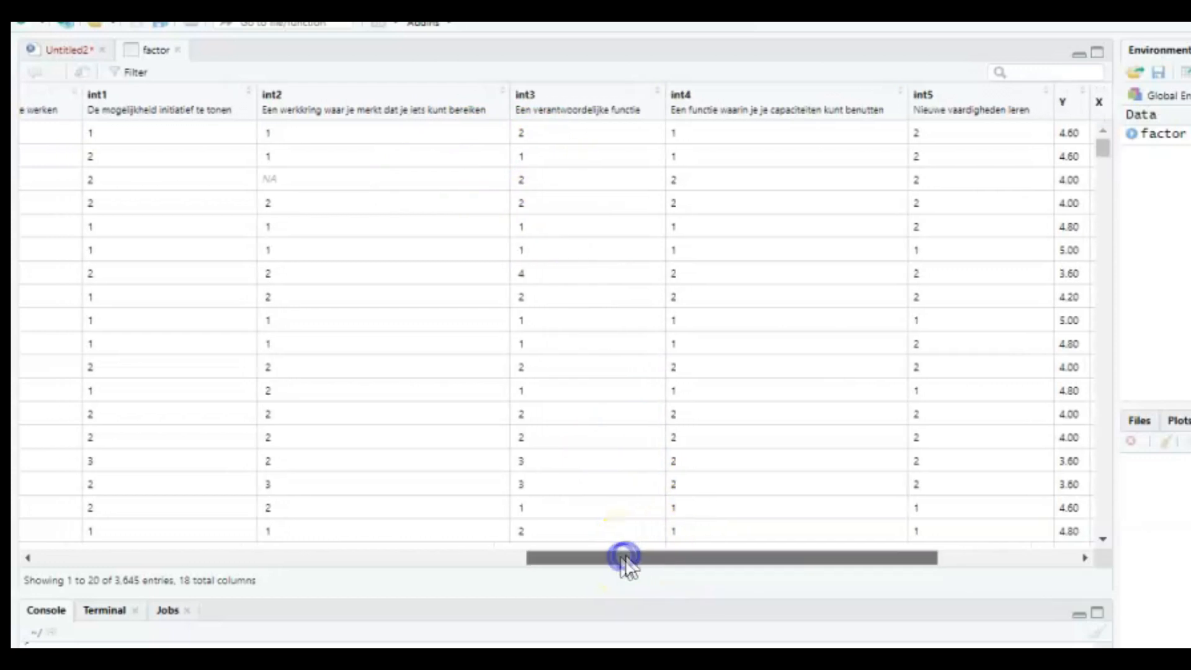
left_click_drag(623, 557, 533, 557)
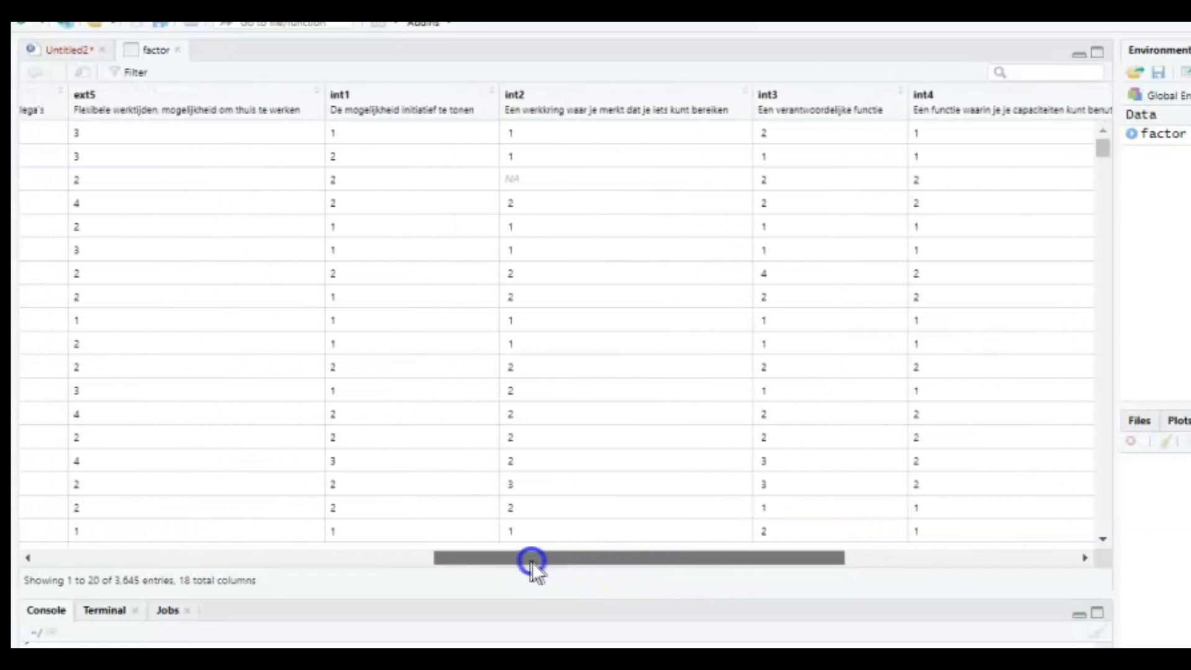
left_click_drag(532, 557, 486, 566)
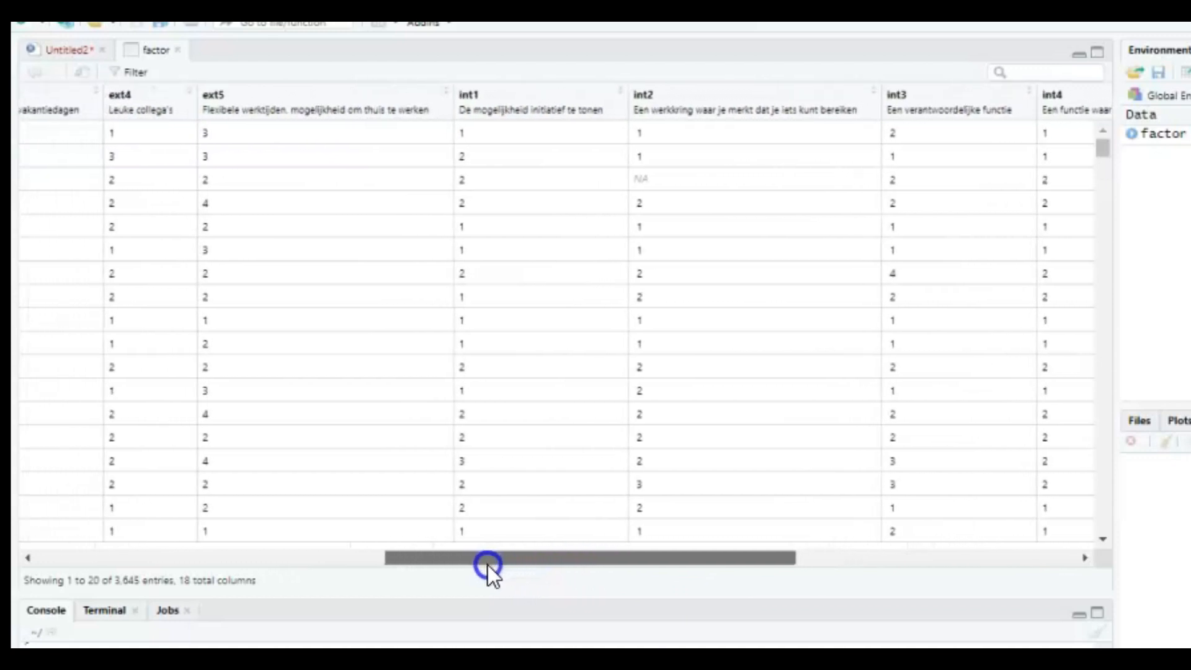
left_click_drag(487, 557, 441, 557)
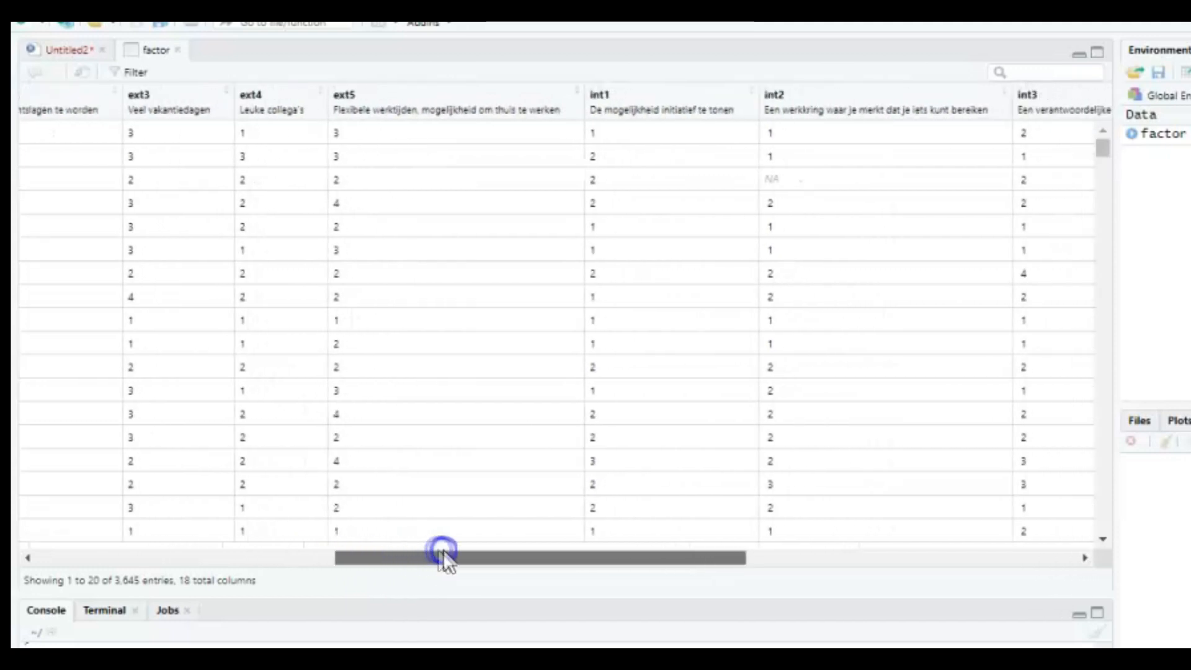
left_click_drag(445, 557, 411, 557)
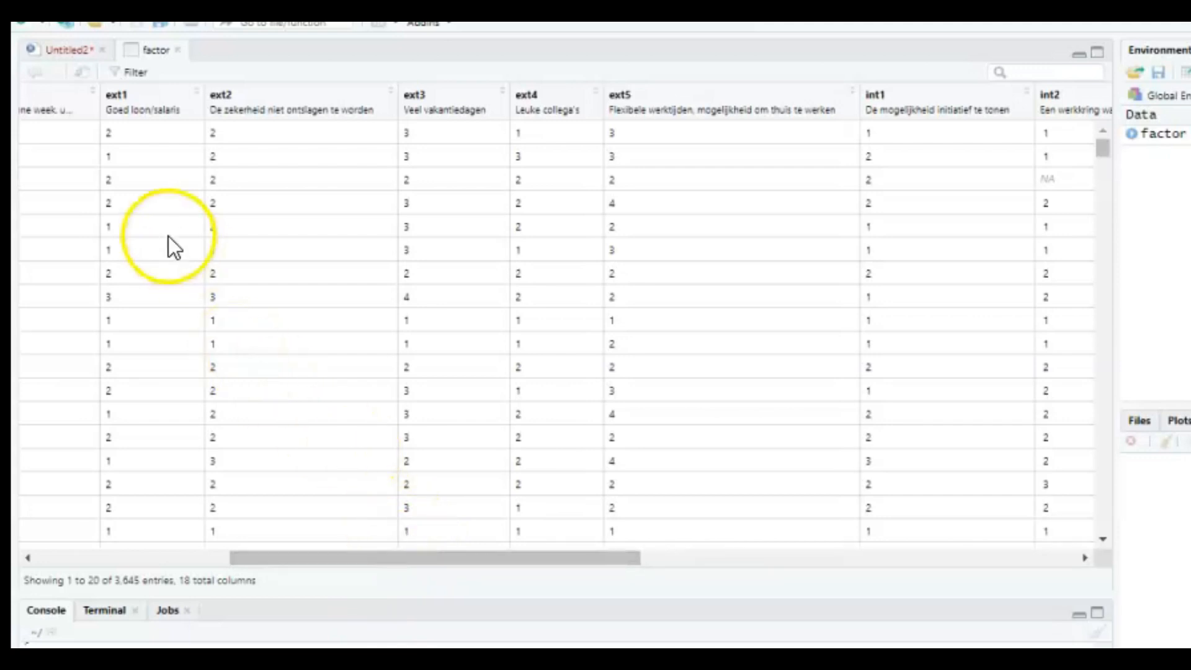
Step: Write library(psych) and attach(factor) in the untitled script
left_click(65, 49)
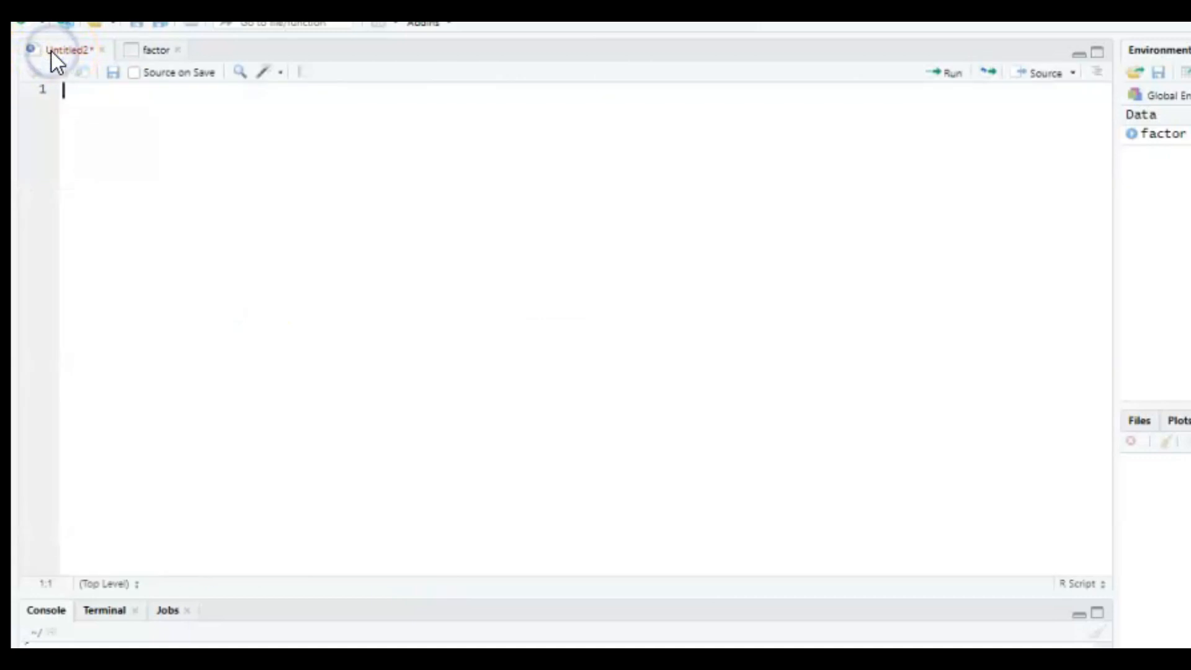
type("library(")
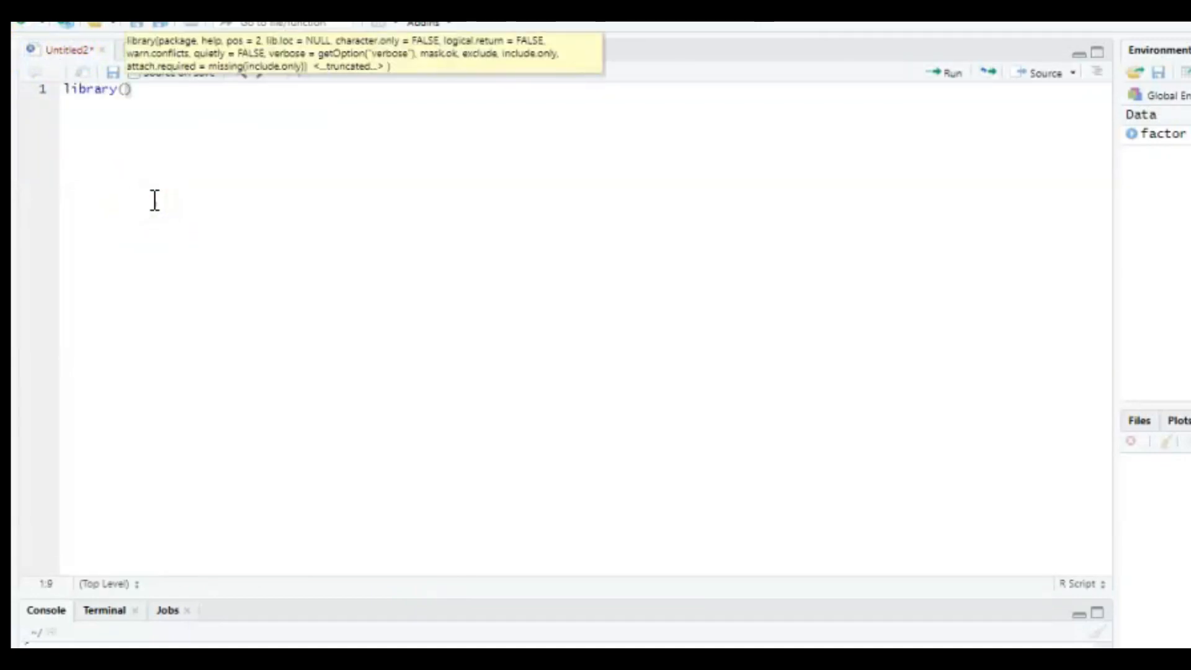
type("psych")
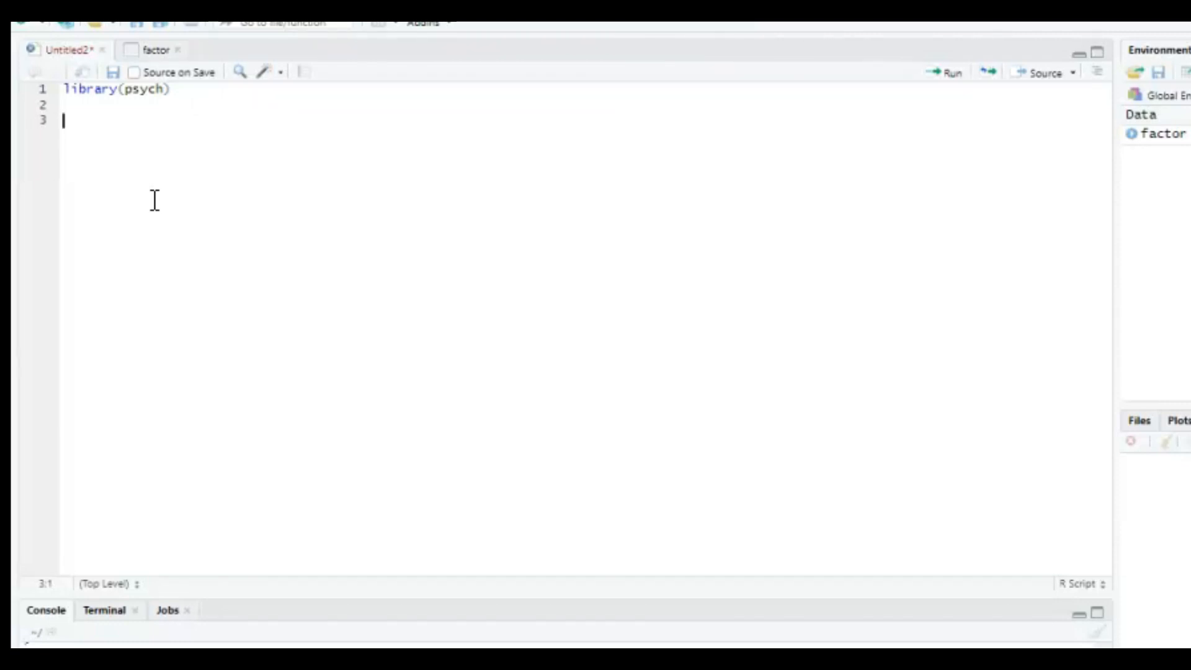
type("a")
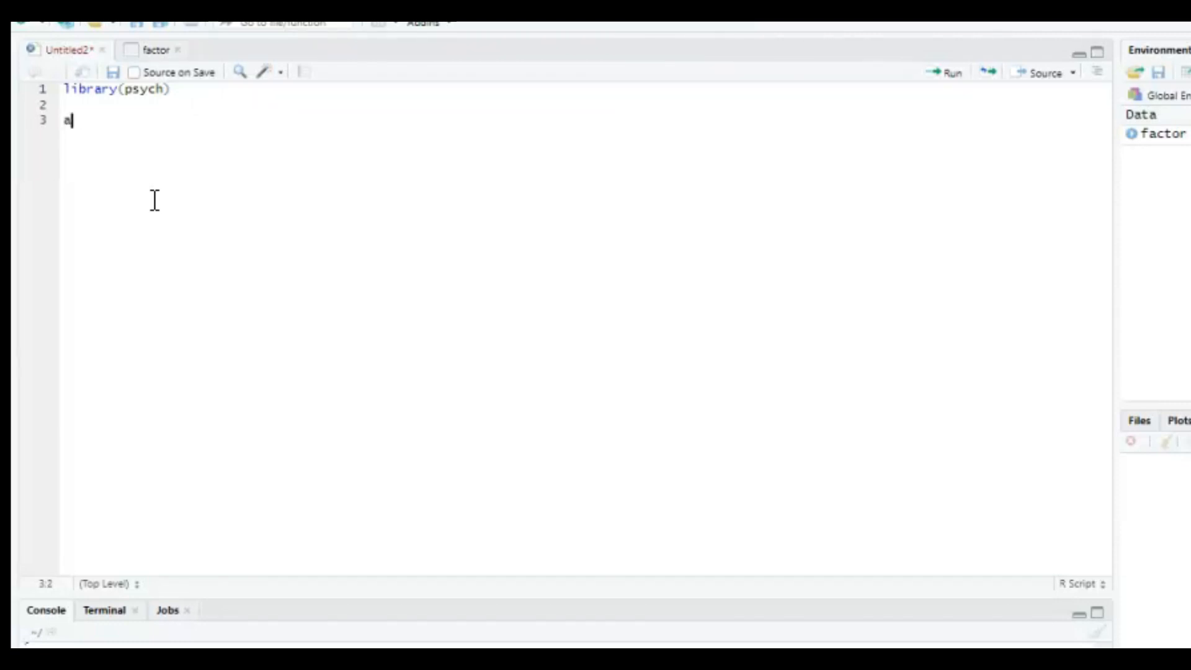
type("ttach(")
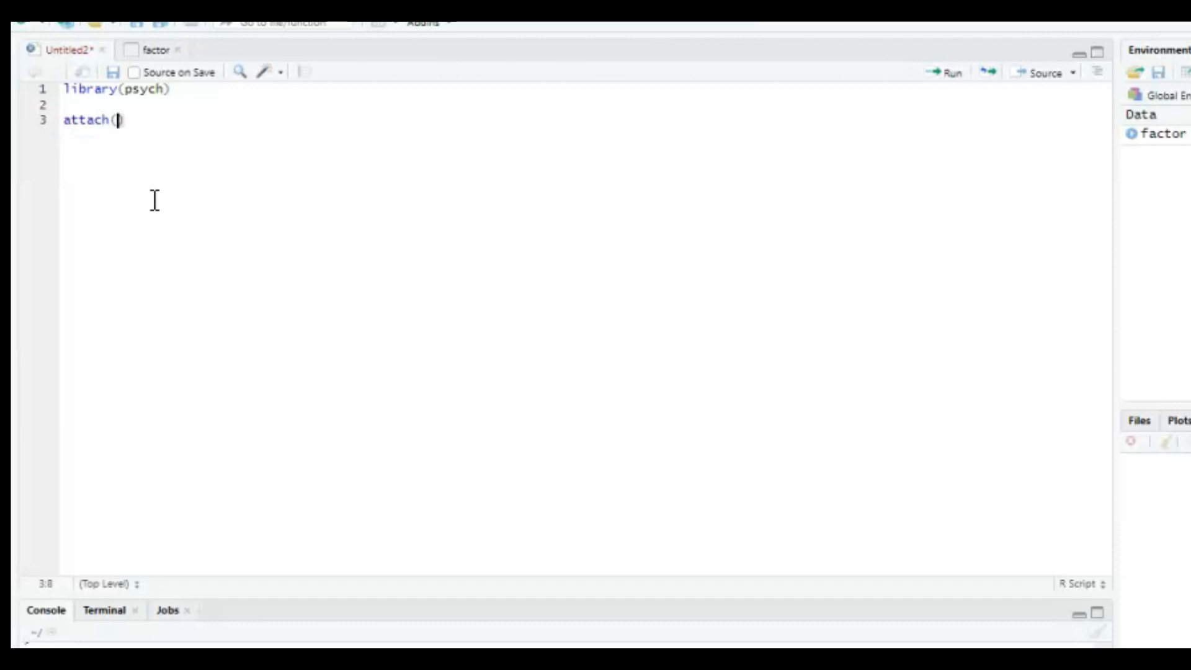
type("factor")
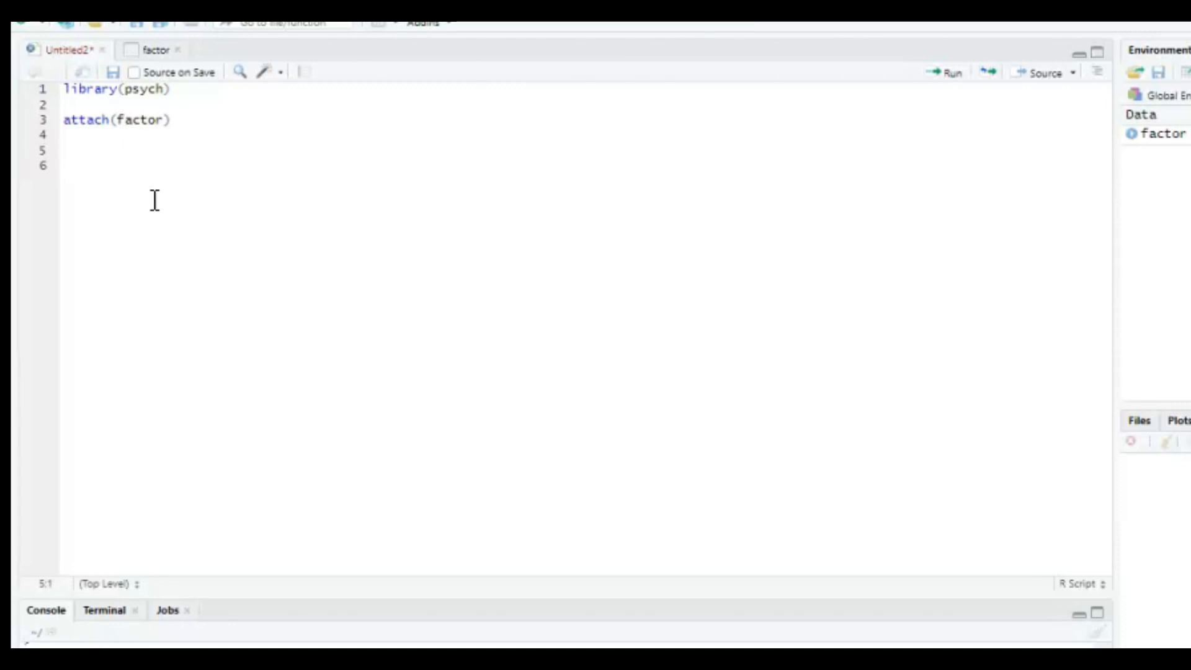
Step: Write model = data.frame(ext1, ext2, ext3, ext4, ext5, int1, ..., int5) and run it
type("mod")
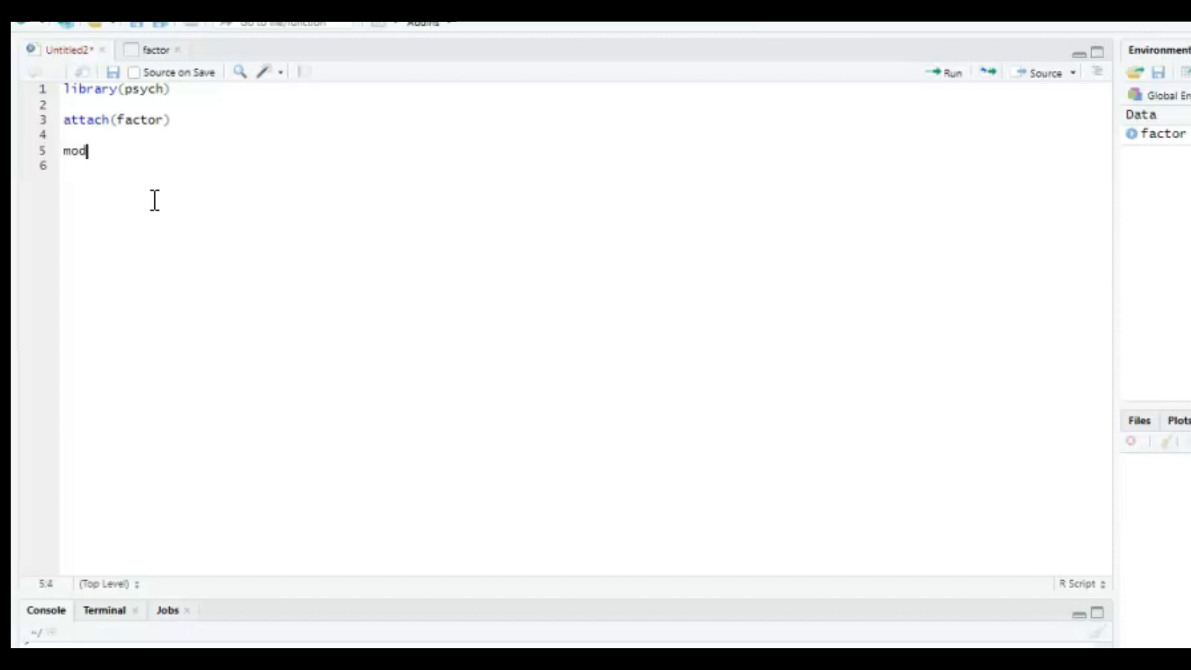
type("el =")
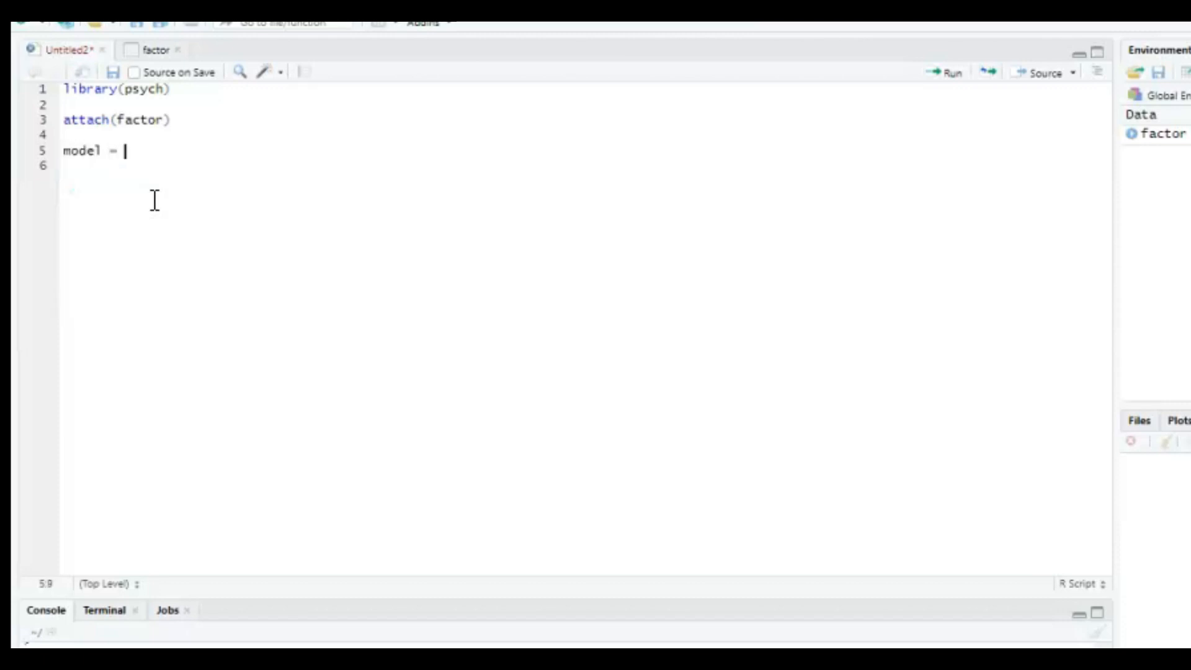
type("data.frame")
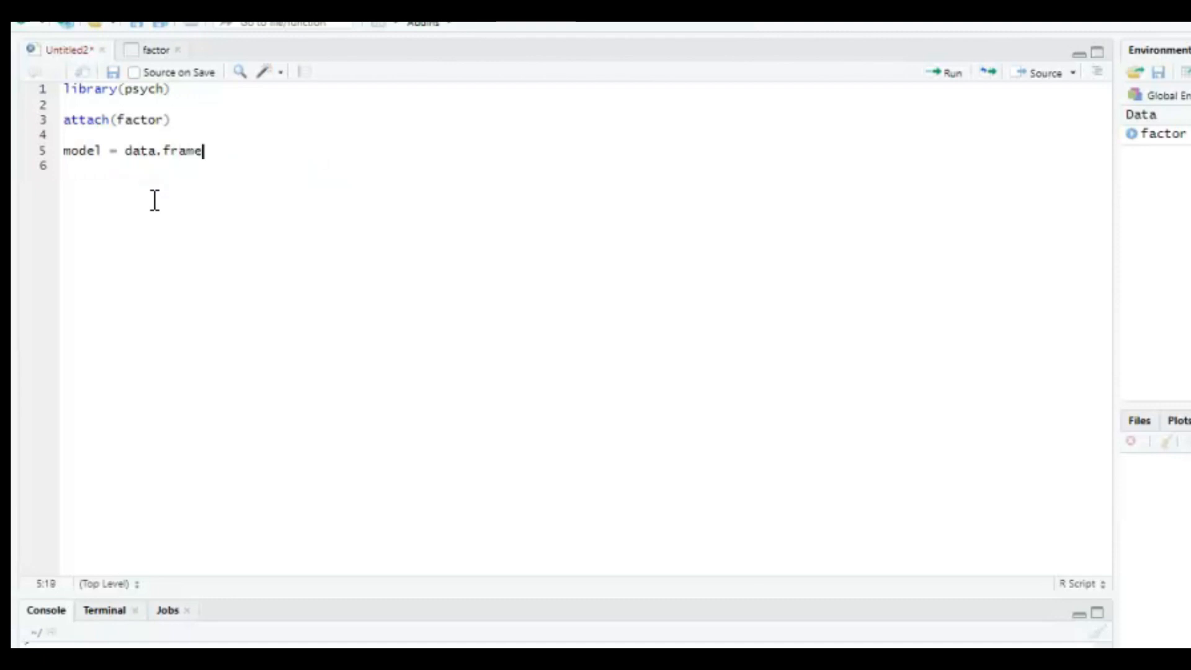
type("(e")
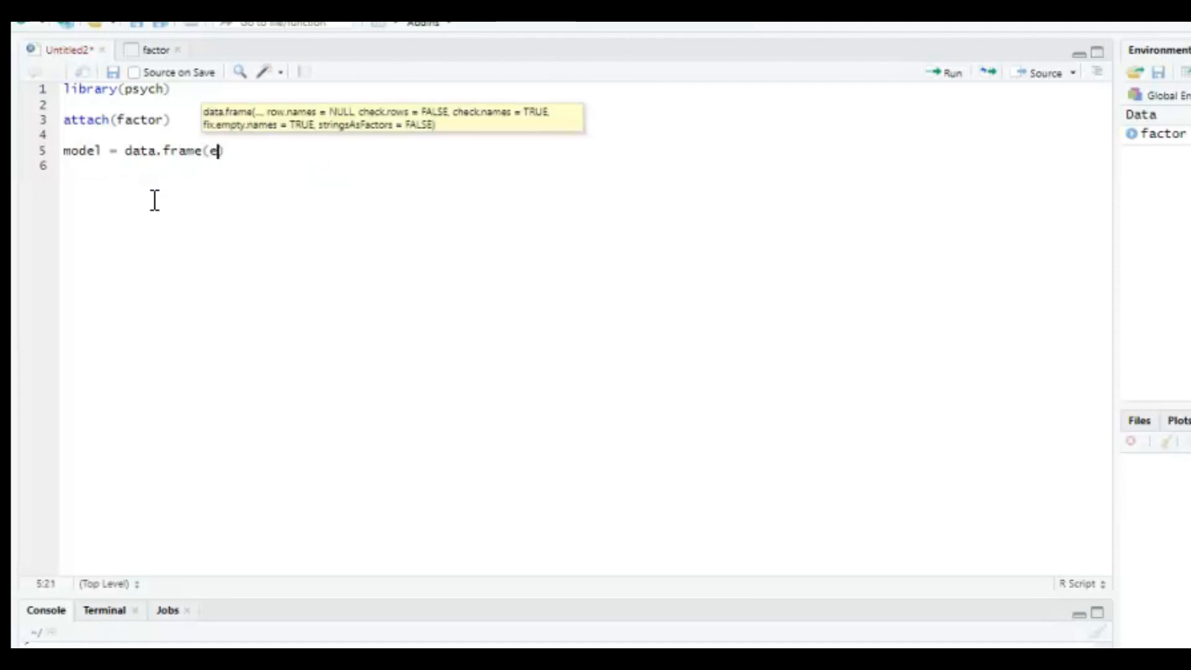
type("xt1, ext2,")
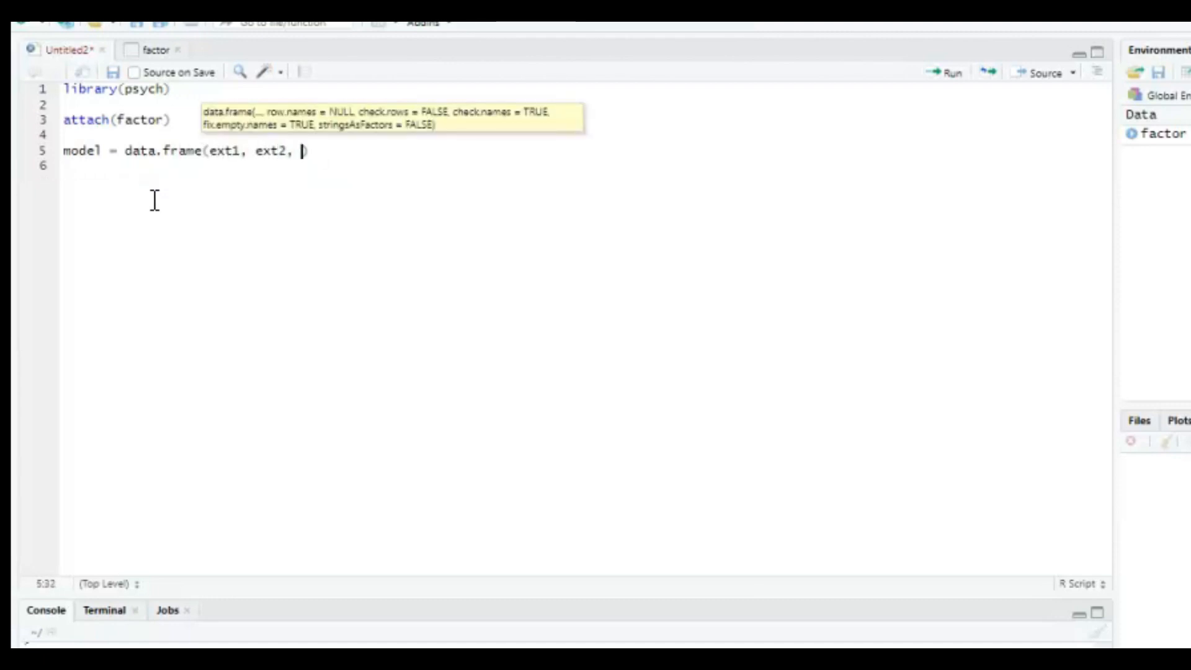
type("ext3, ext4, ext")
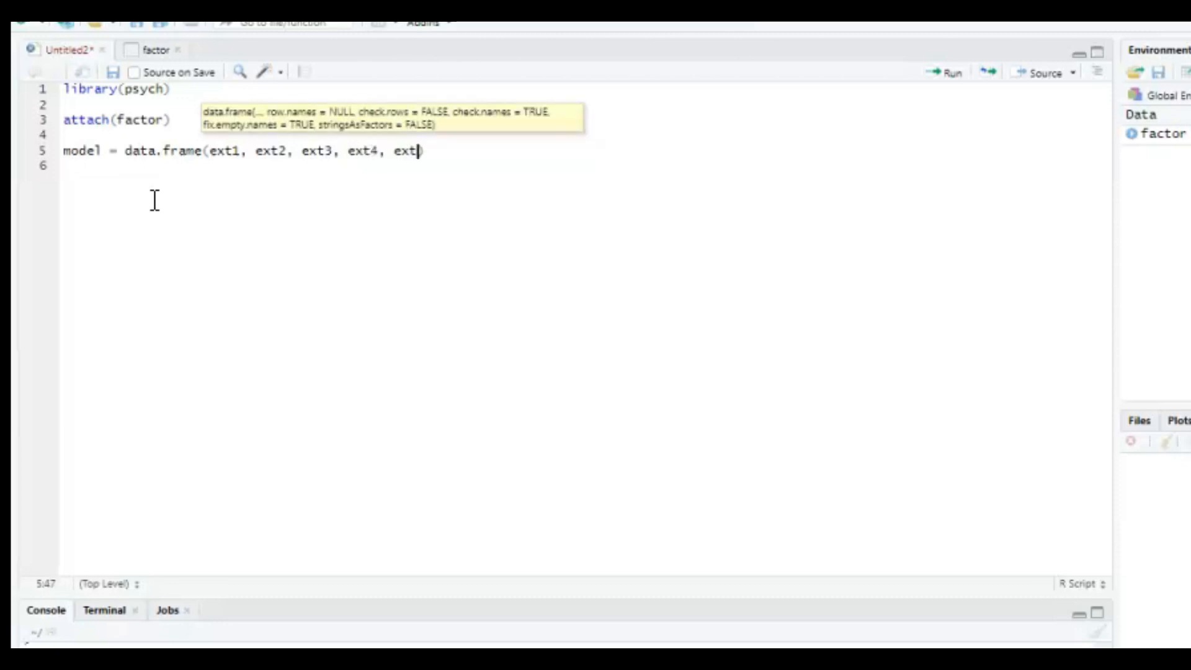
type("5, e")
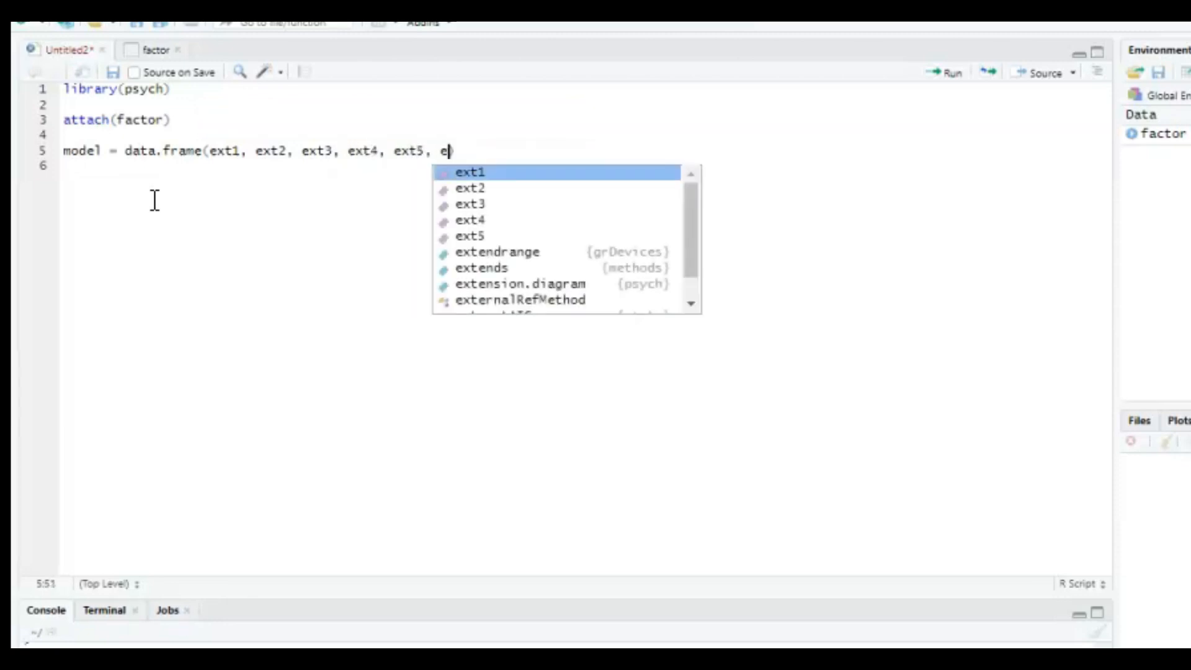
type("int1, int2, int3, int4")
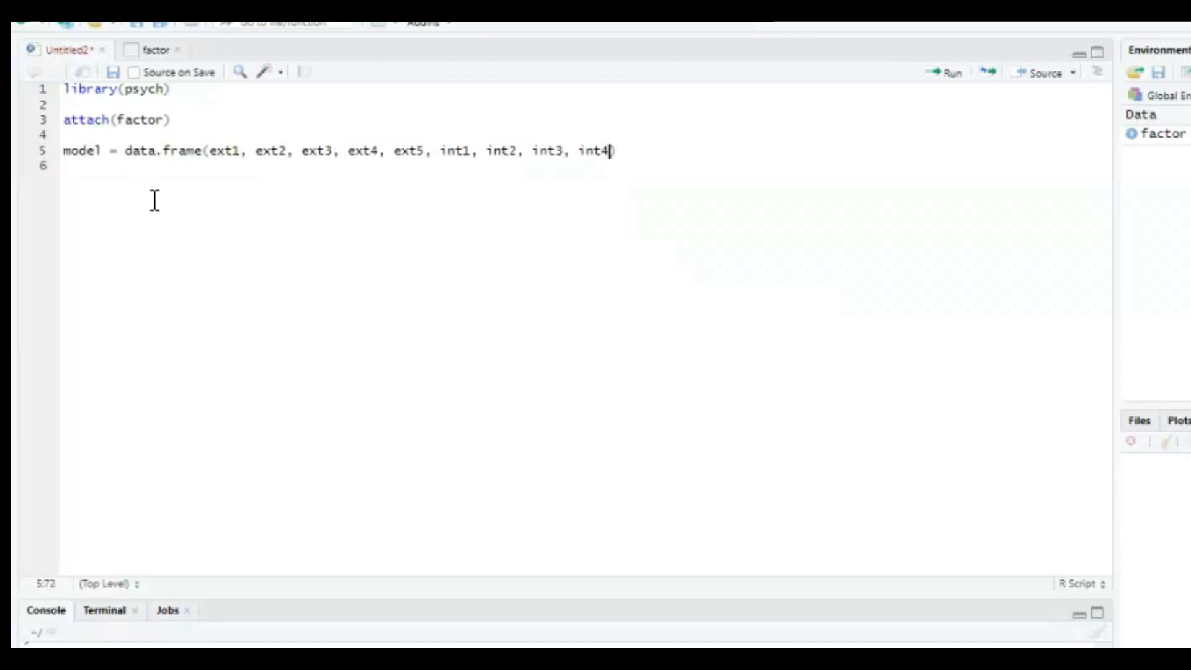
type(", int5)")
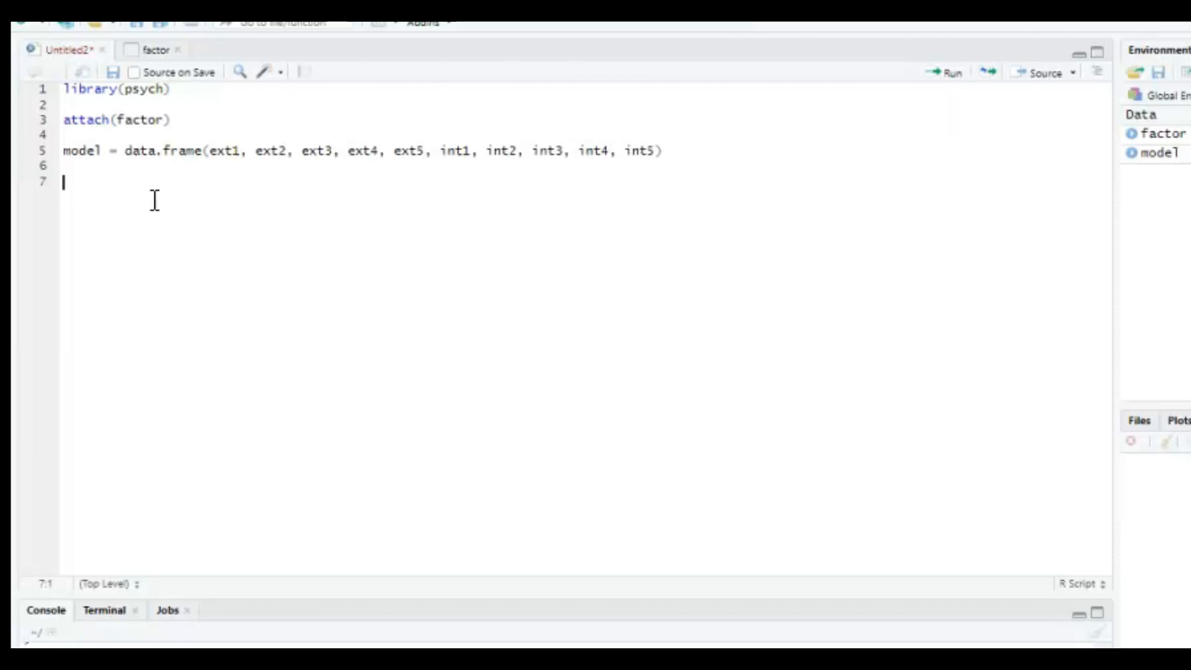
Step: Write fa(model, nfactors = 10, rotate = "oblimin") using the nfactors autocomplete, and run it
type("fa")
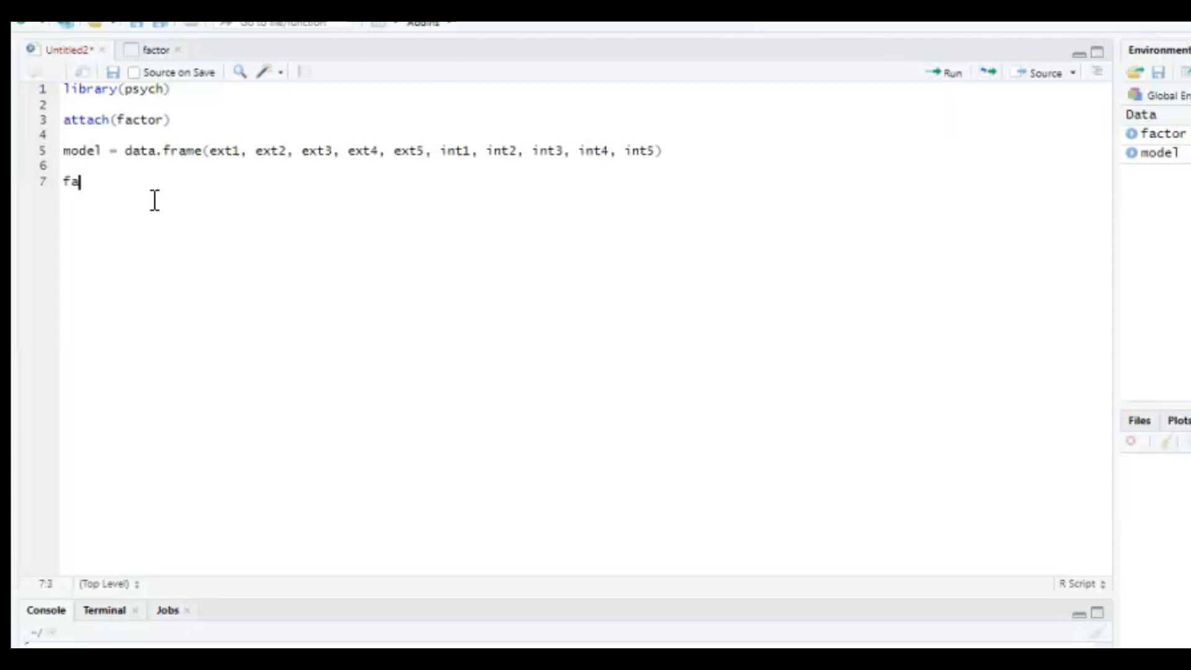
type("()")
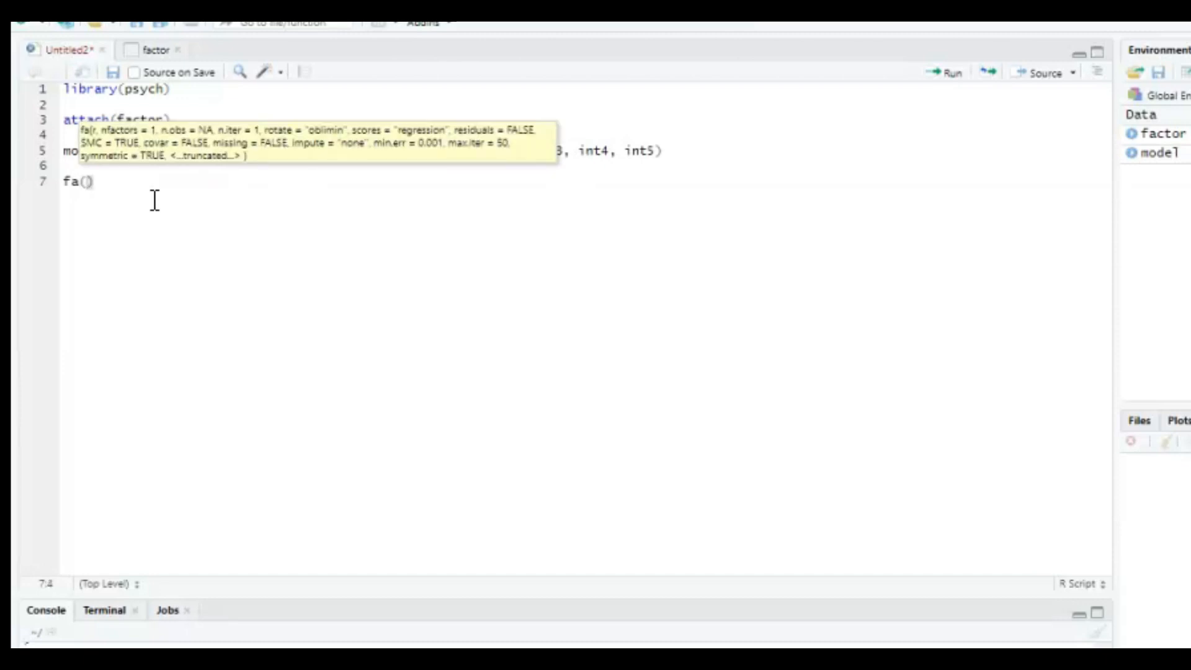
type("model,")
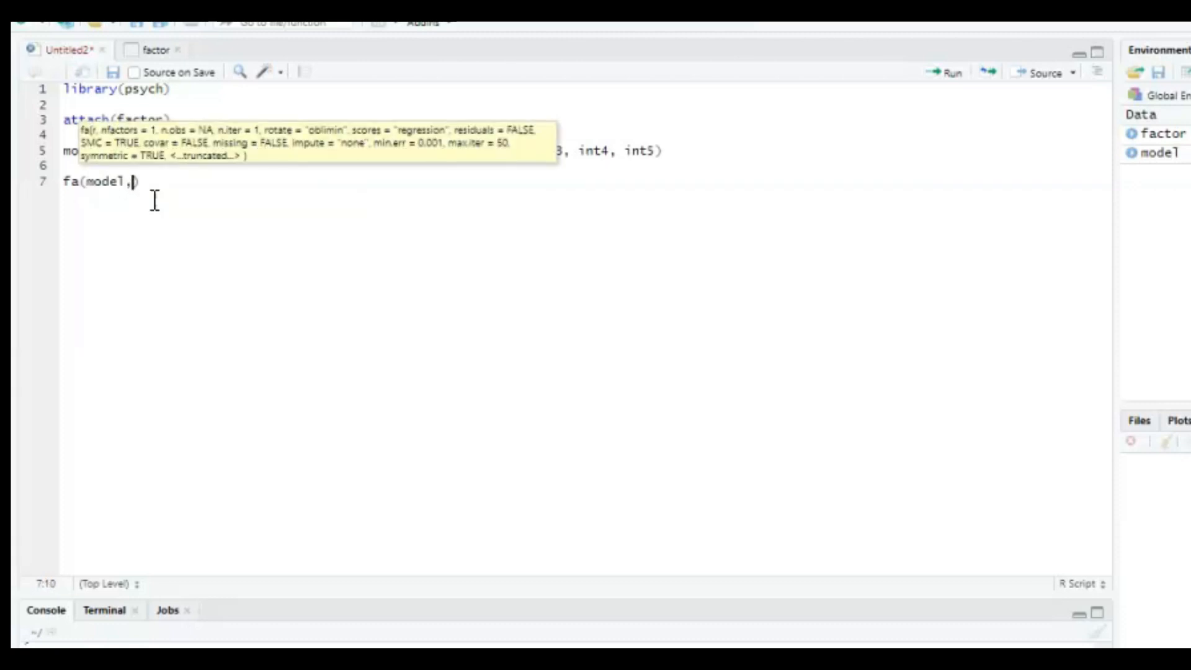
type("n")
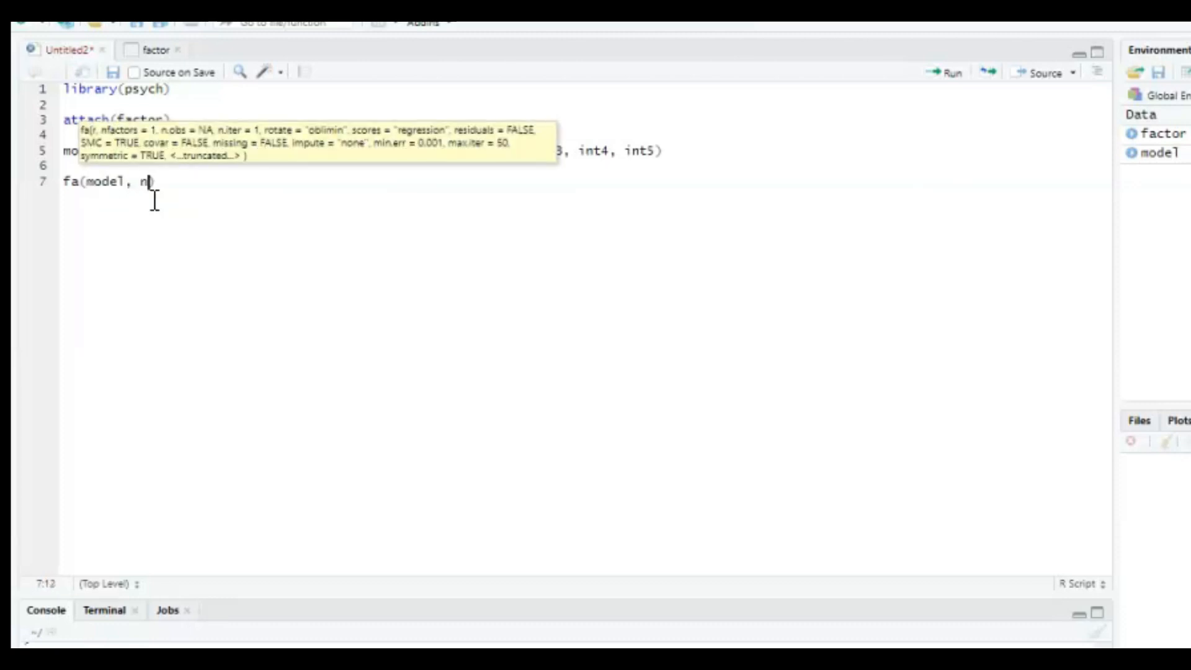
type("factor")
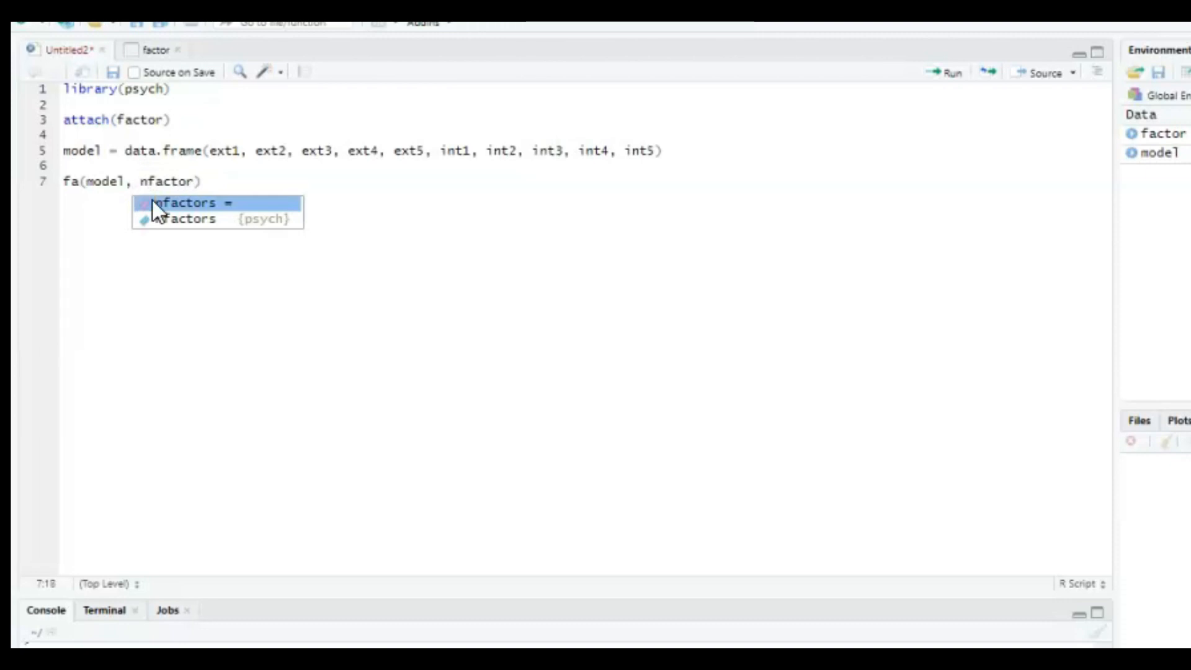
left_click(185, 202)
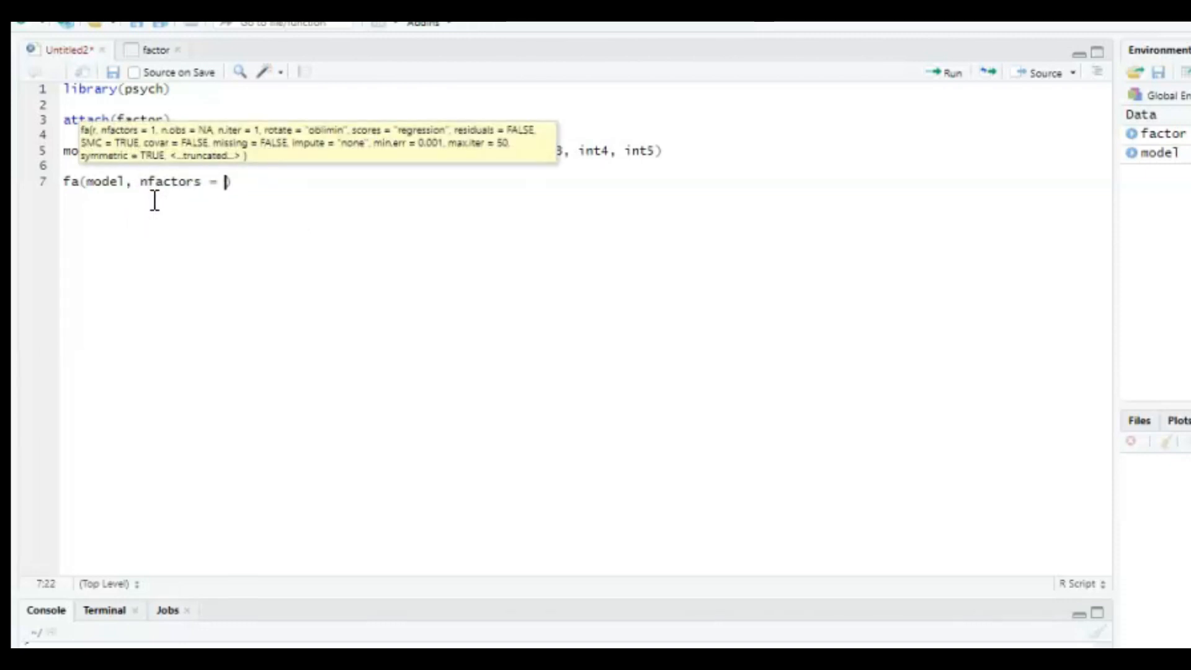
type("10,")
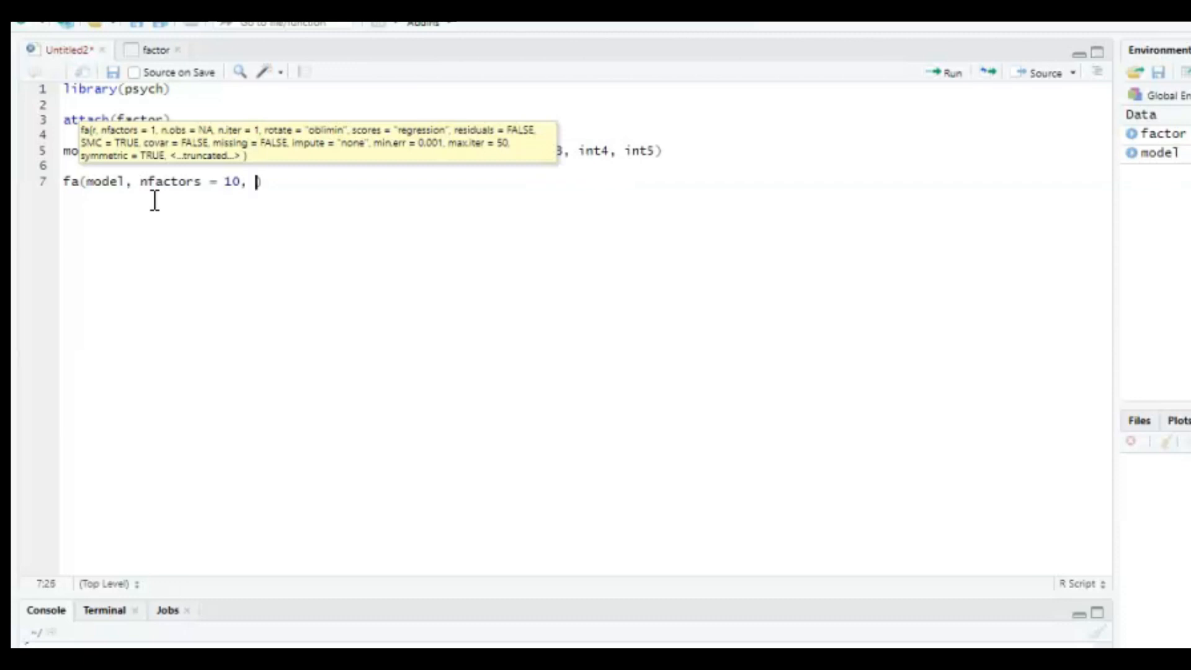
type("rotate = \"oblimin")
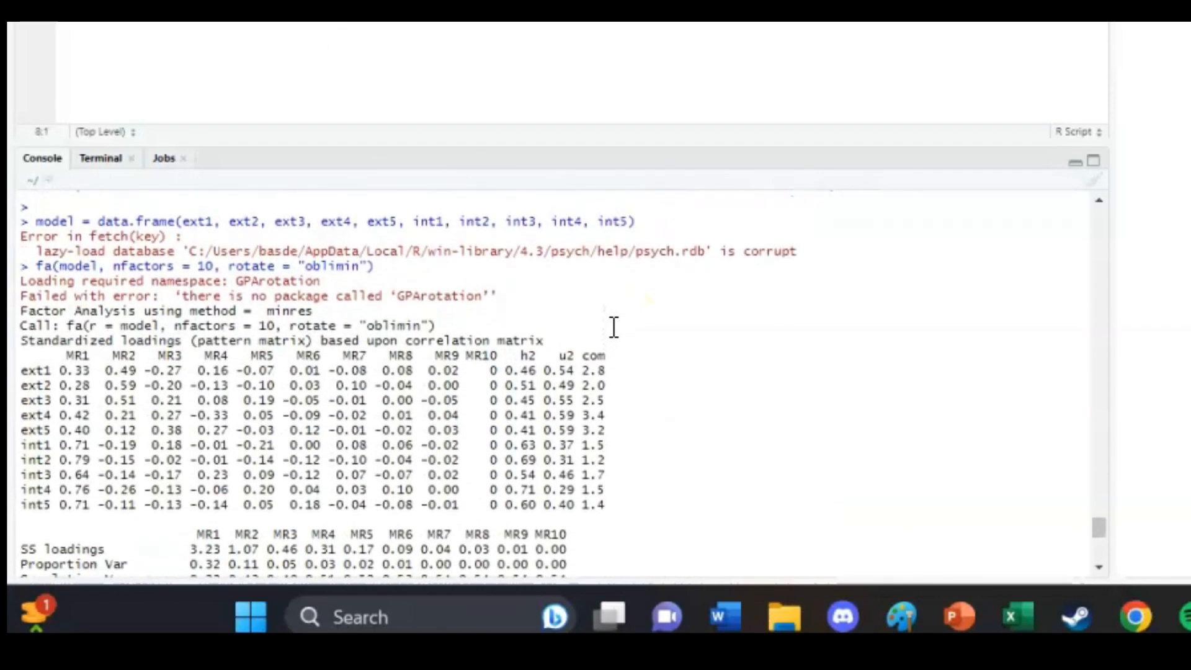
Step: Scroll the console to the two-factor fit statistics (RMSR 0.04, TLI 0.888, RMSEA 0.084)
scroll("down", 3)
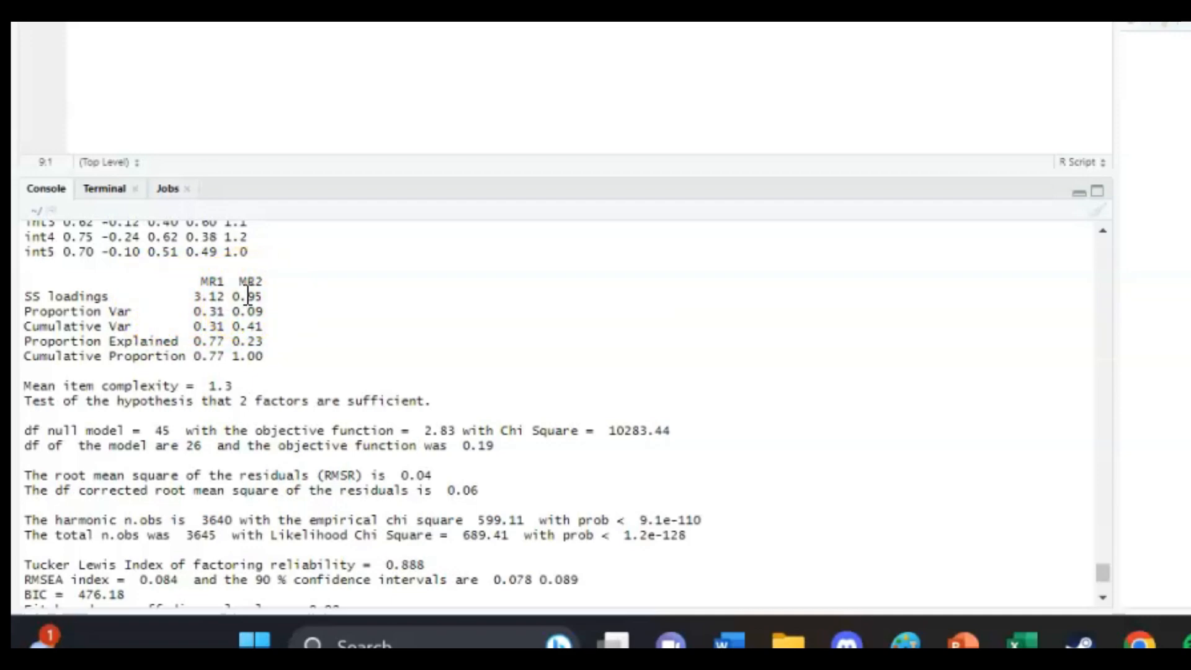
Step: Scroll the console to the two-factor pattern matrix of int and ext loadings
scroll("down", 3)
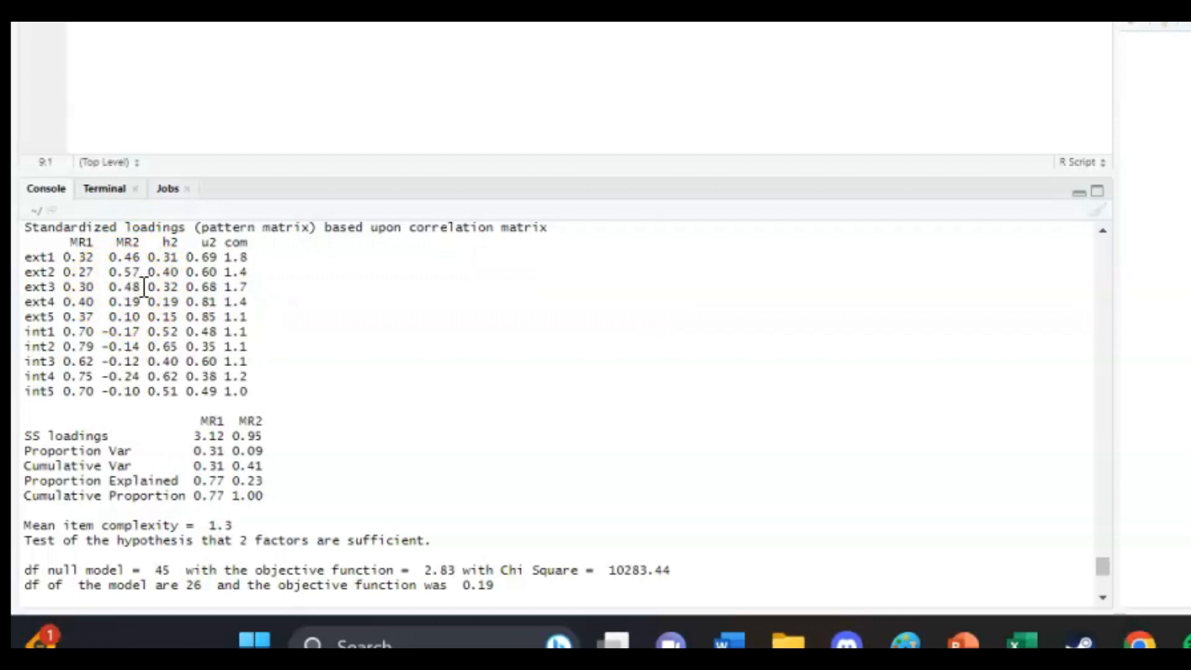
mouse_move(142, 301)
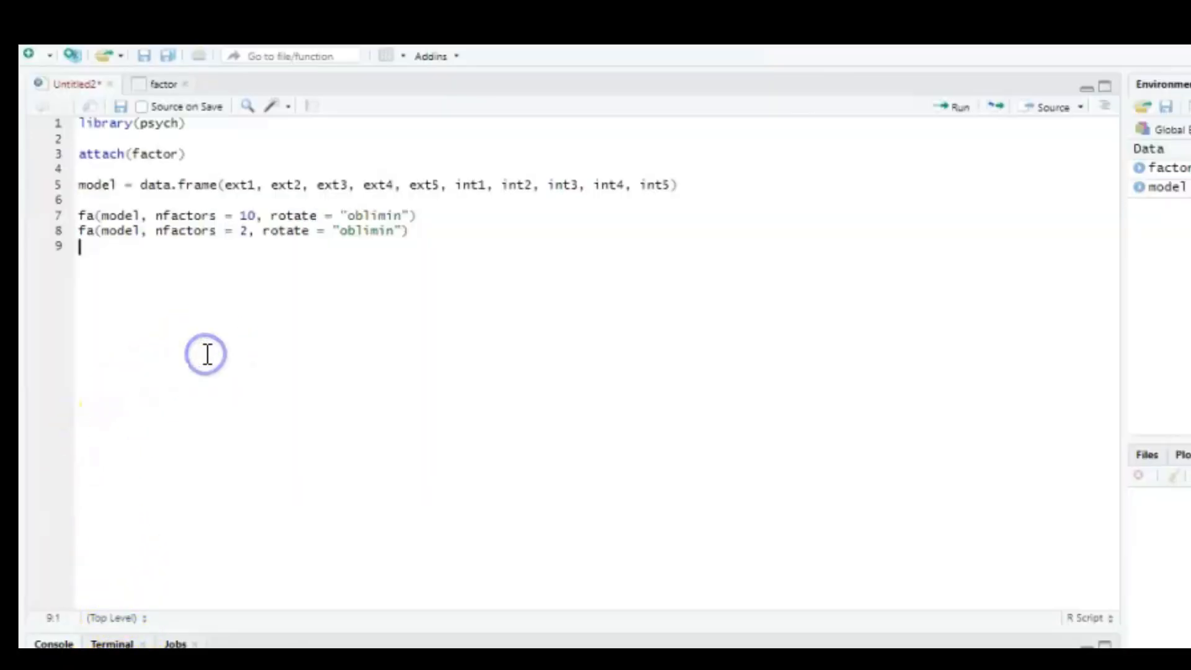
mouse_move(394, 324)
type("model2 = data.frame(ext1, ext2, ext3, int1, int2, int3, int4, int5)")
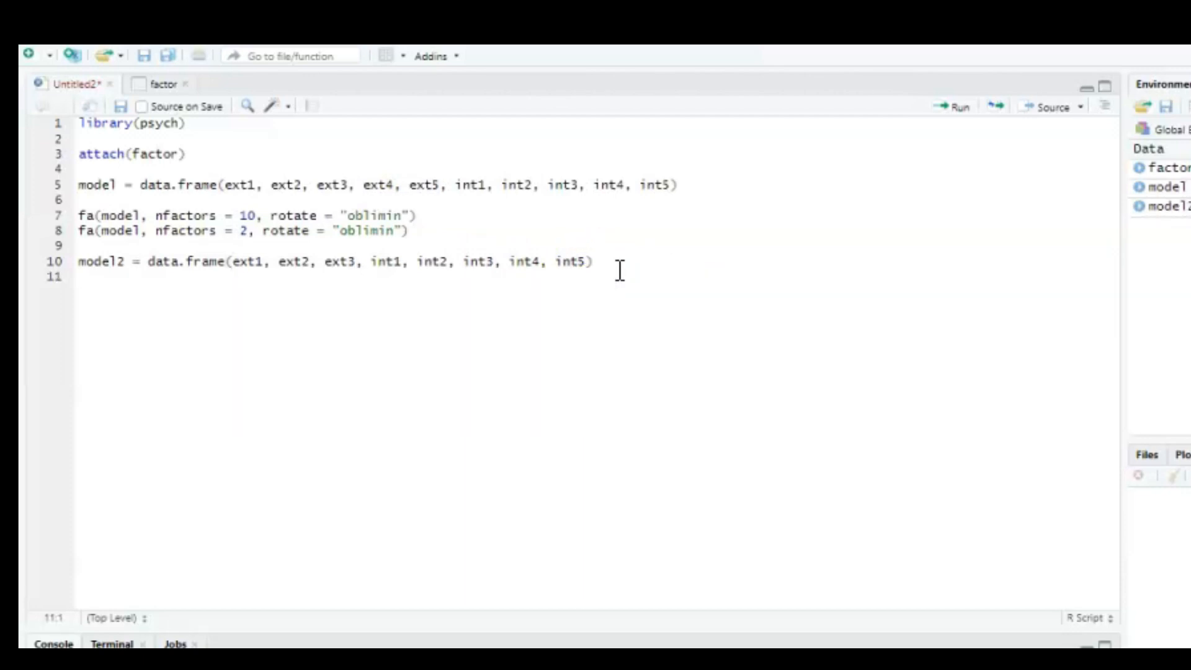
Step: Add fa(model, nfactors = 2, rotate = "oblimin") below model2 and run the two-factor analysis
left_click(580, 372)
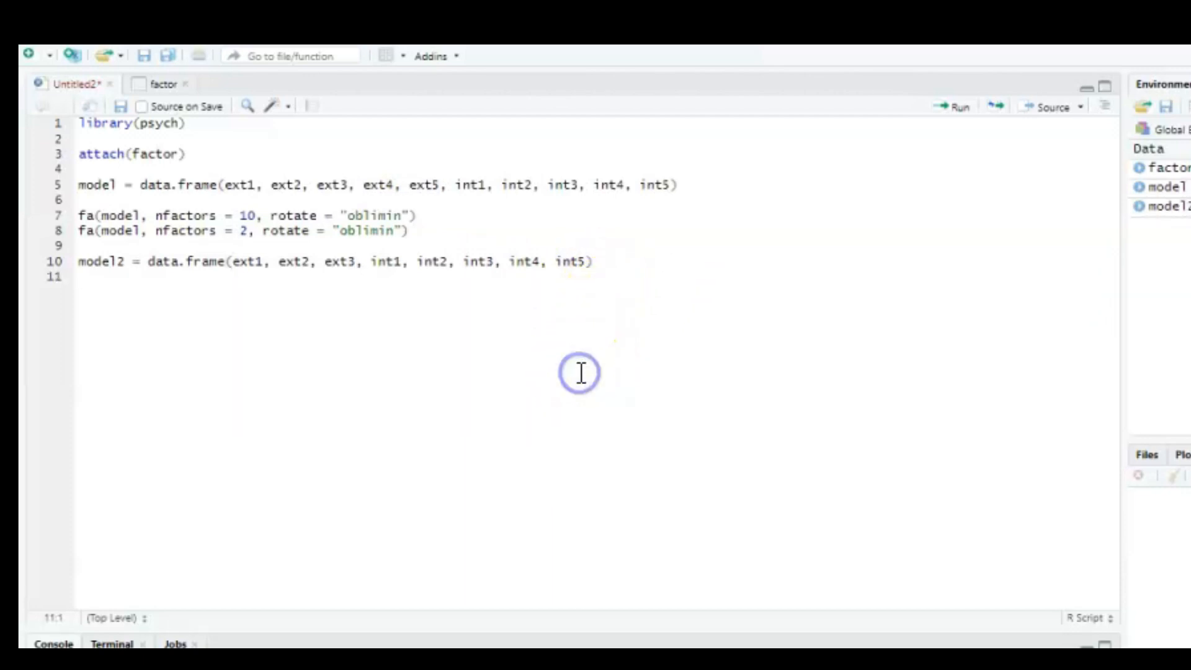
triple_click(229, 231)
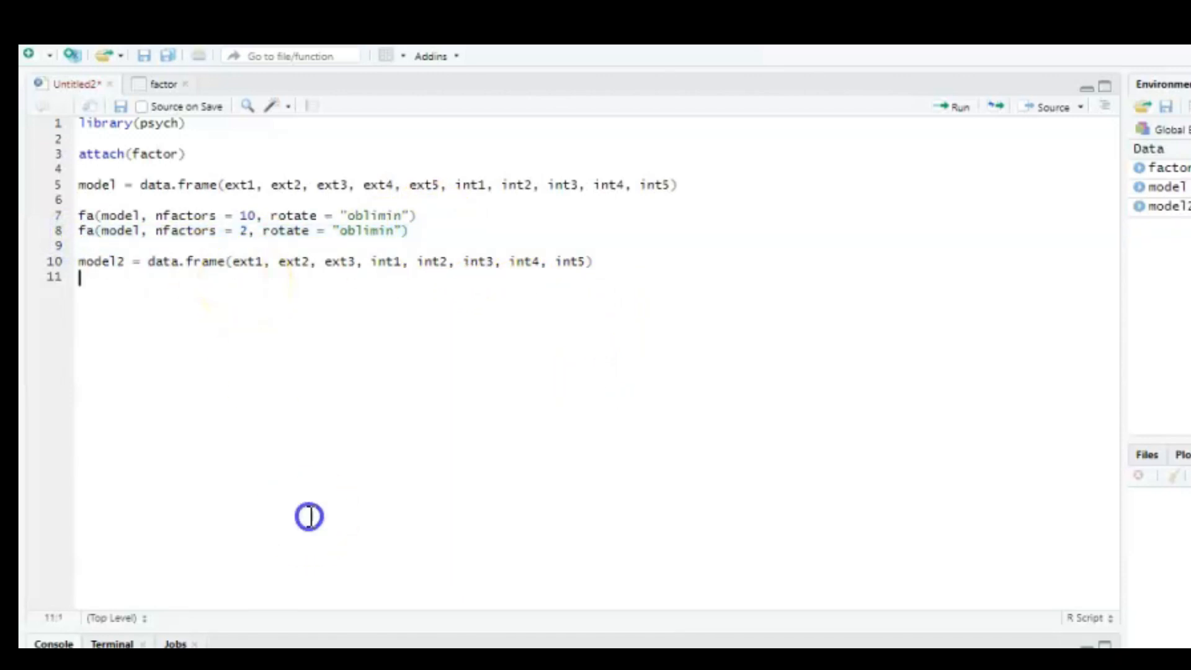
type("fa(model, nfactors = 2, rotate = \"oblimin\")")
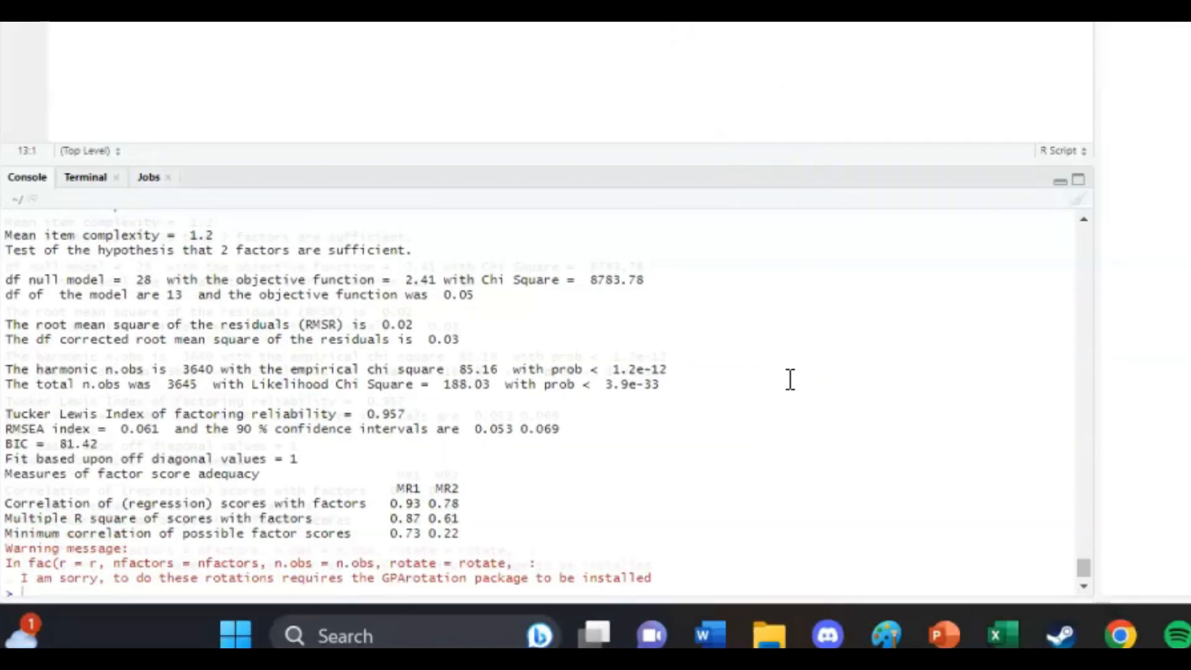
scroll("down", 3)
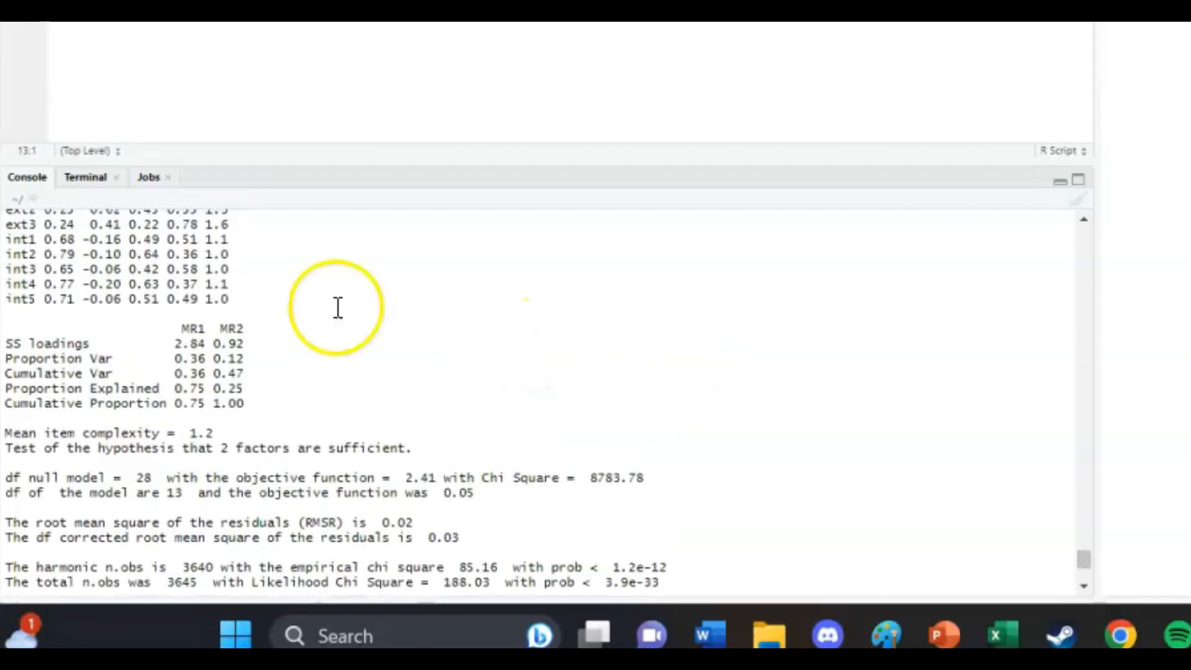
mouse_move(175, 358)
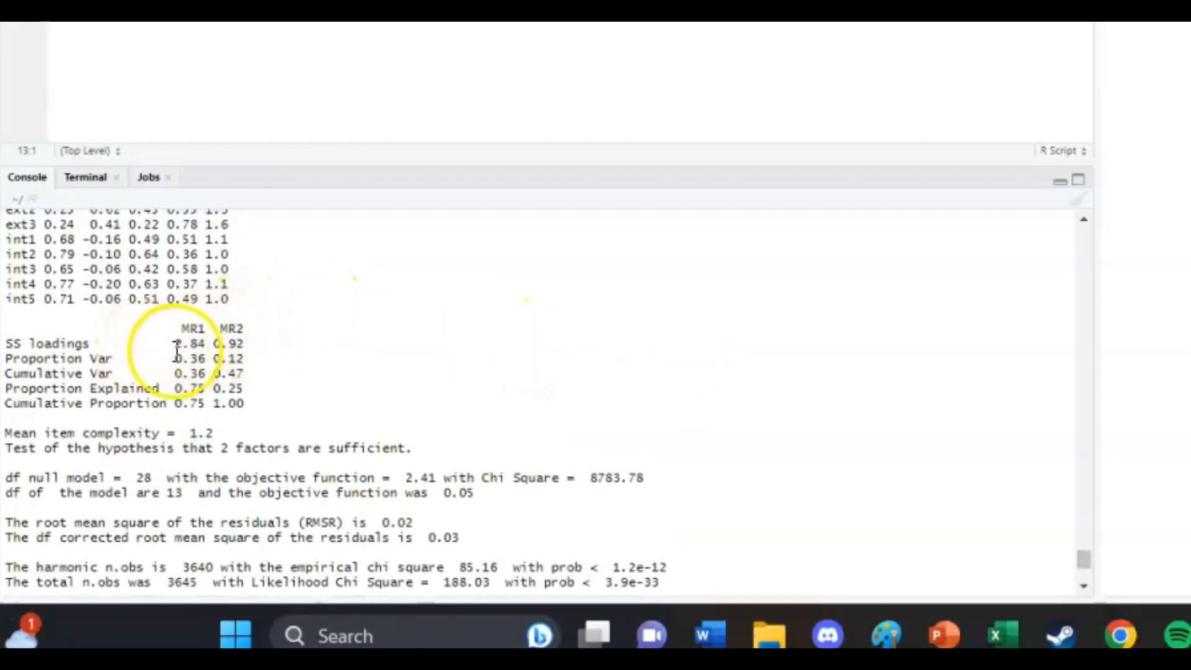